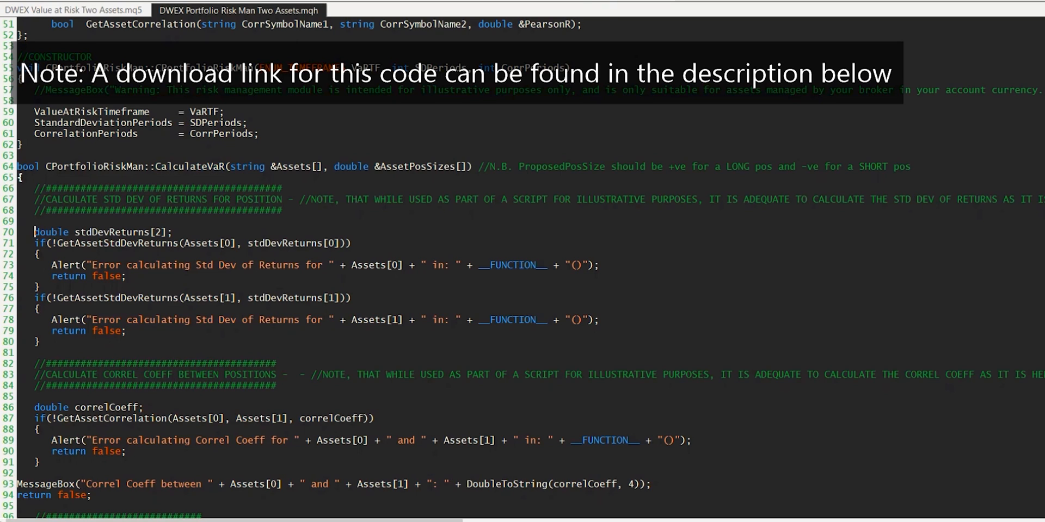
# Select the MessageBox line and the early 'return false;' after the correlation check
pyautogui.moveTo(35, 231); pyautogui.dragTo(40, 340)
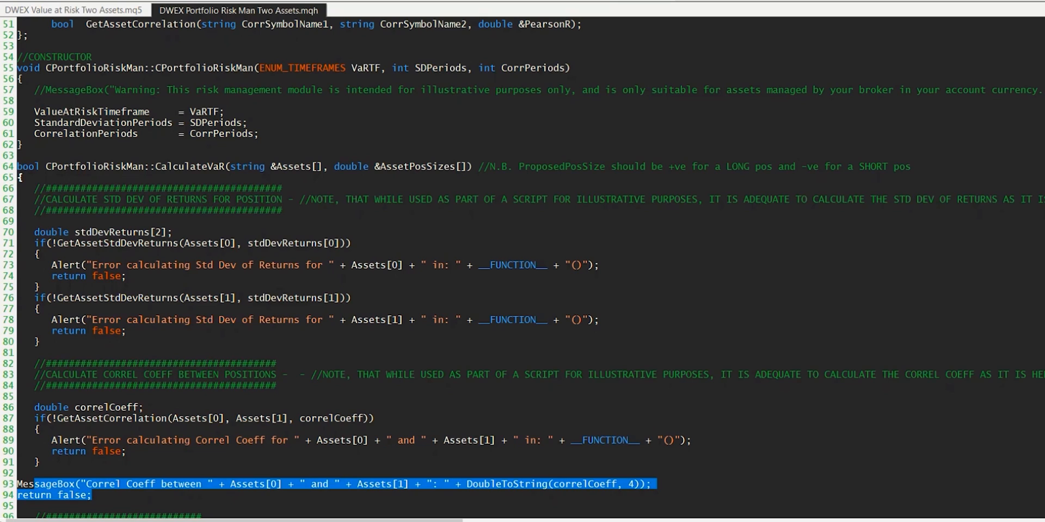
pyautogui.moveTo(66, 487)
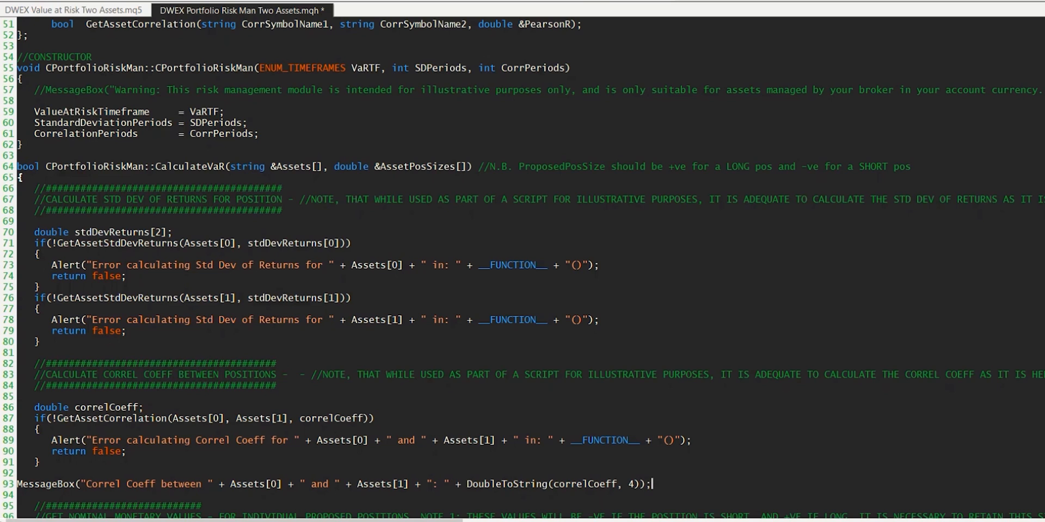
pyautogui.scroll(-3)
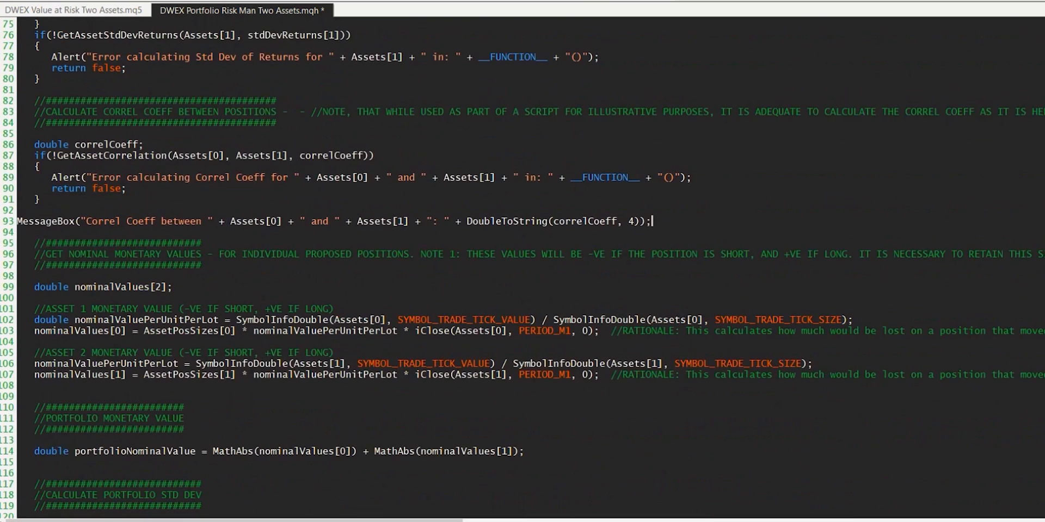
pyautogui.scroll(-3)
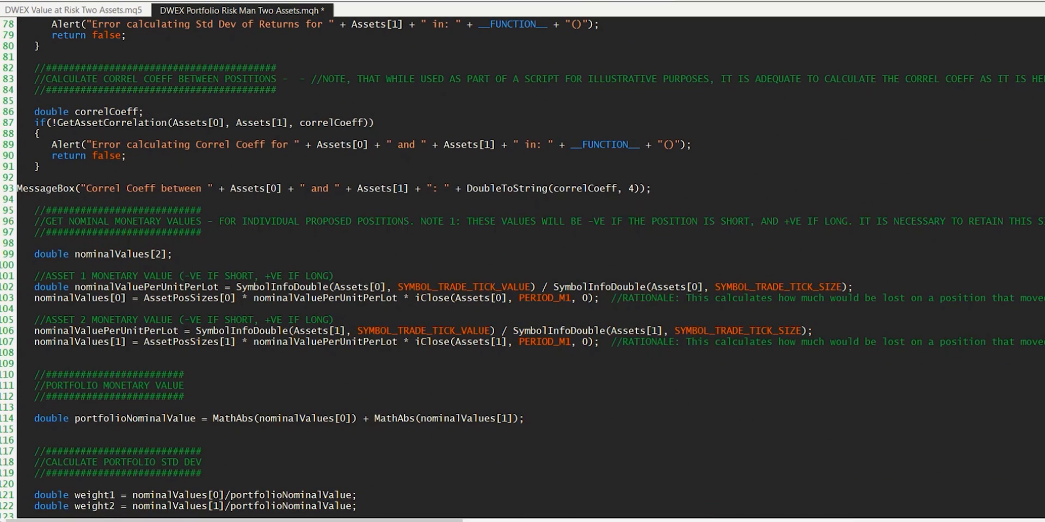
pyautogui.moveTo(35, 209); pyautogui.dragTo(53, 232)
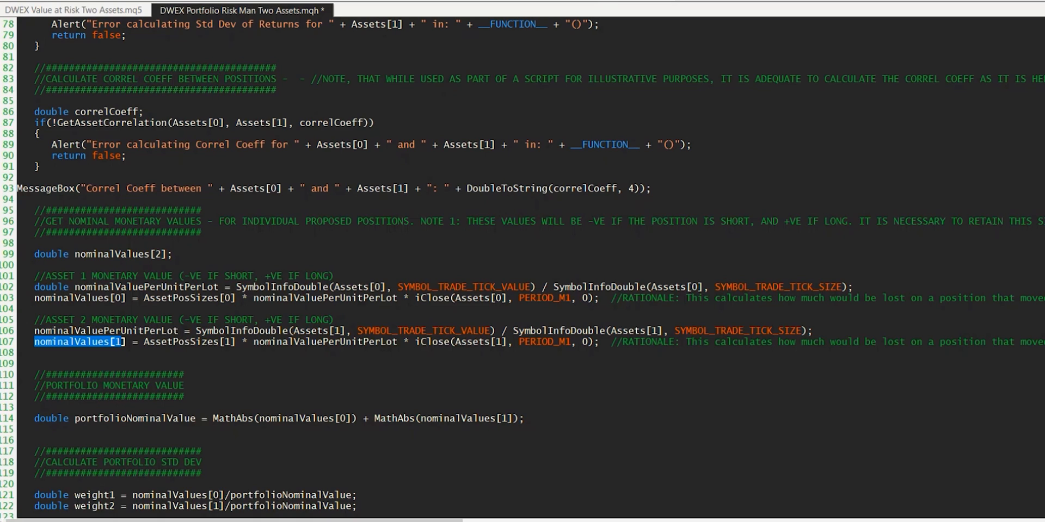
pyautogui.doubleClick(135, 418)
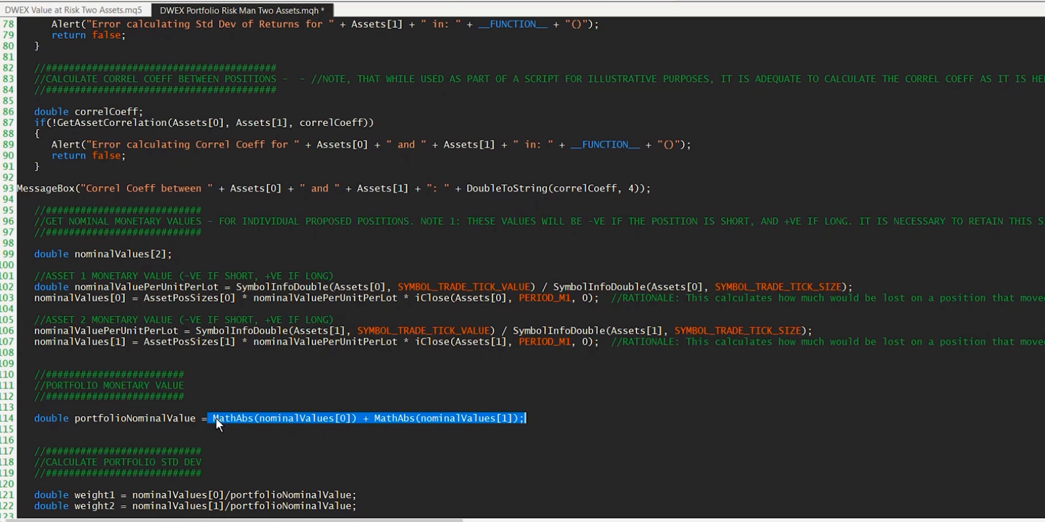
pyautogui.click(242, 417)
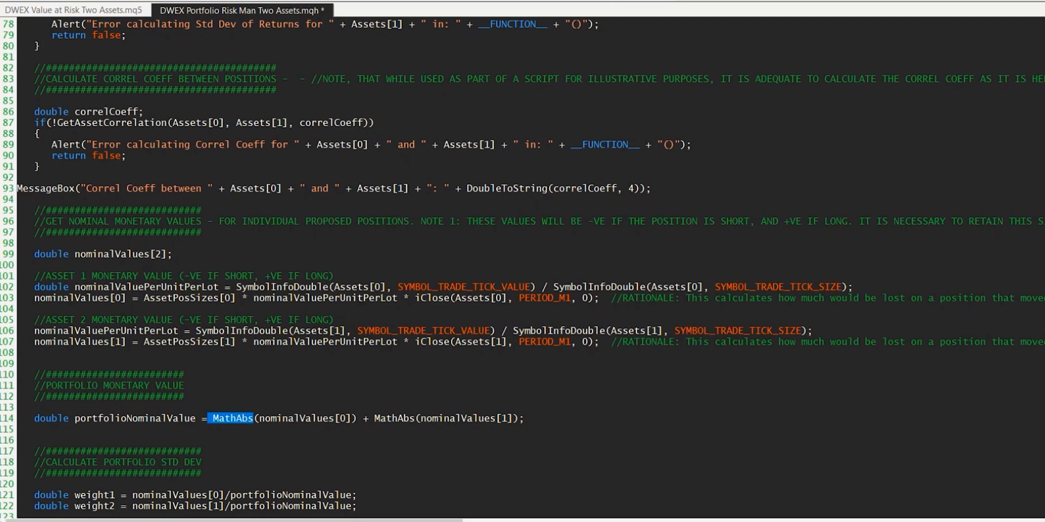
pyautogui.click(225, 418)
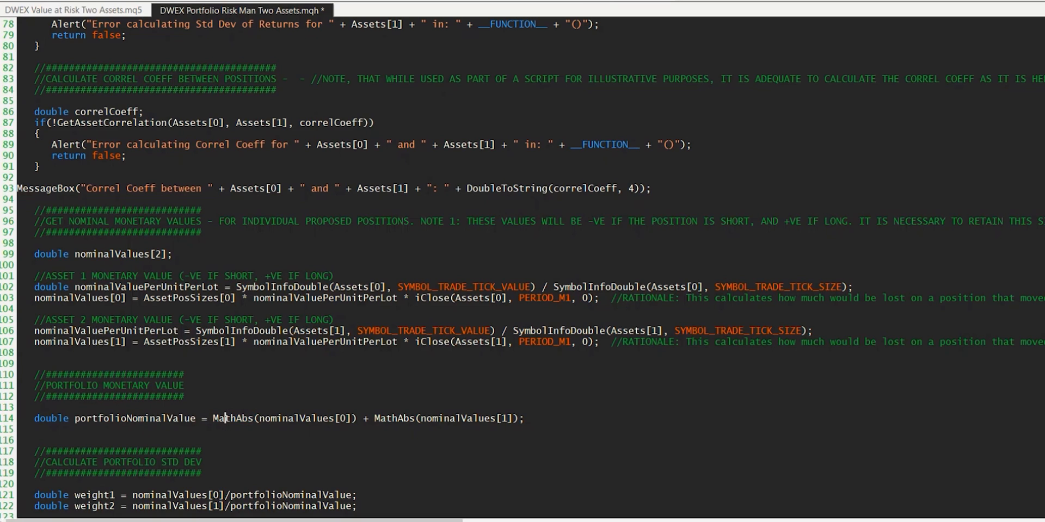
pyautogui.moveTo(224, 418); pyautogui.dragTo(525, 417)
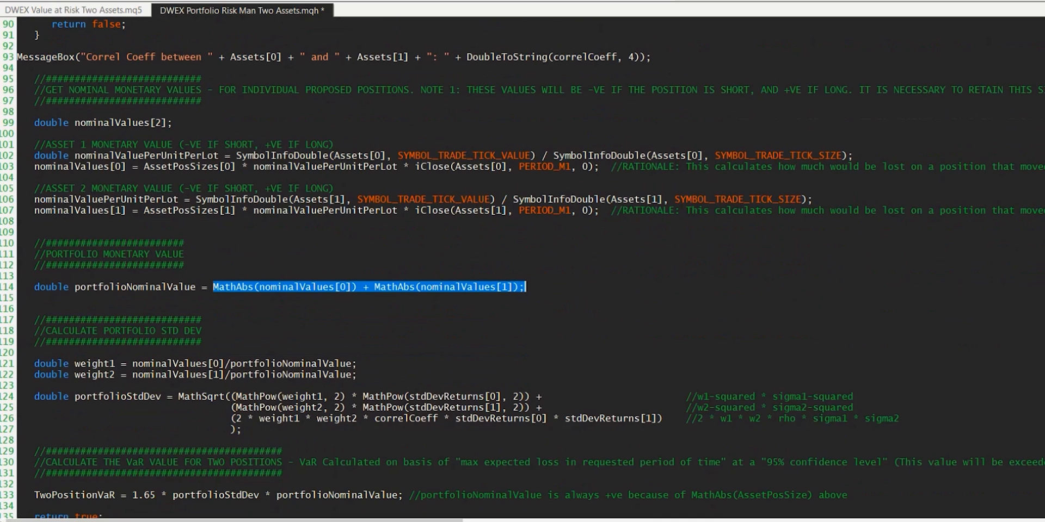
pyautogui.scroll(-3)
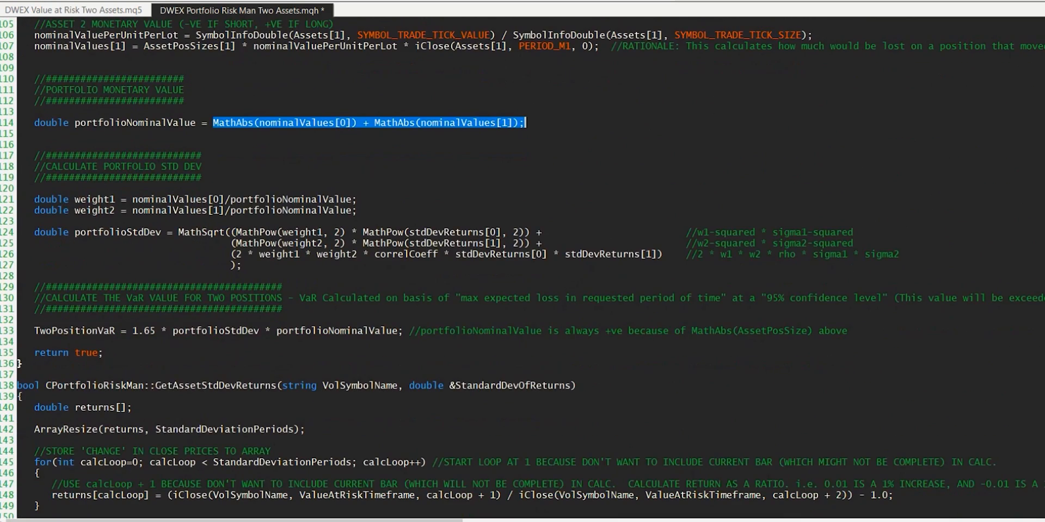
pyautogui.scroll(-3)
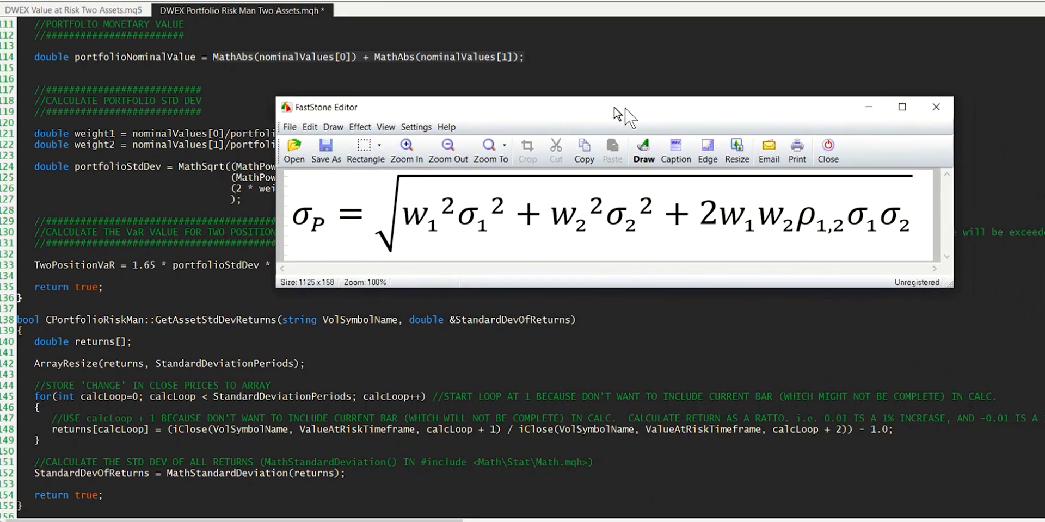
# Position the FastStone window with the portfolio standard deviation formula over the code
pyautogui.moveTo(616, 107); pyautogui.dragTo(446, 103)
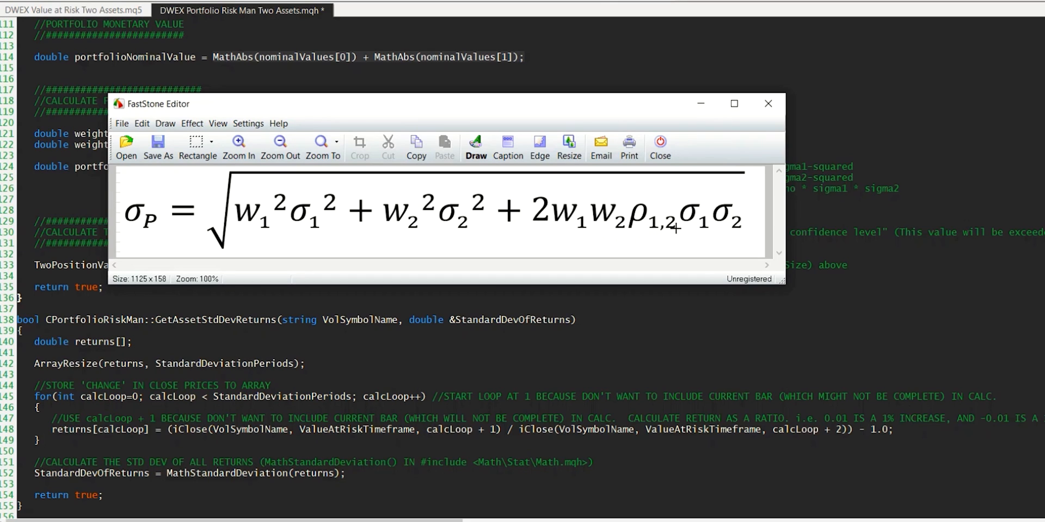
pyautogui.click(662, 244)
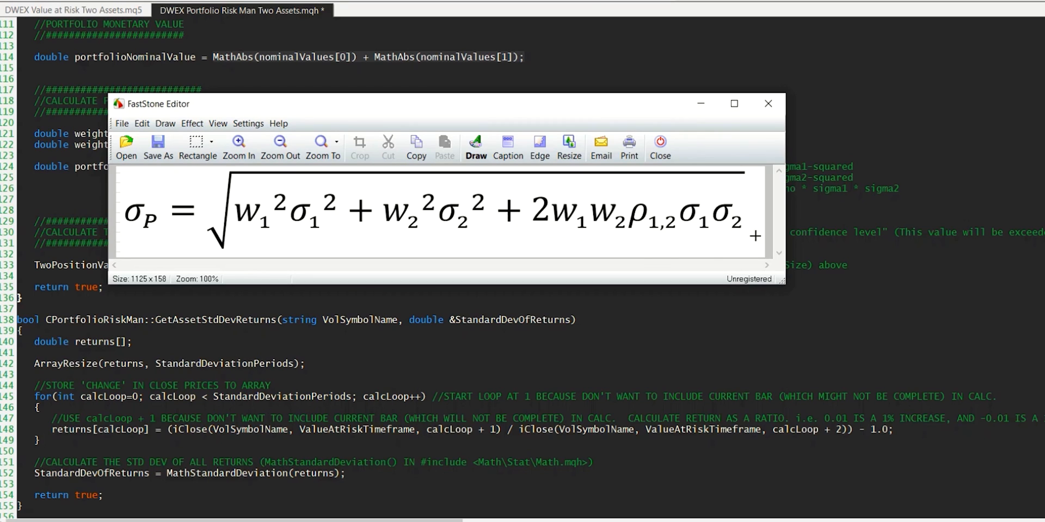
pyautogui.moveTo(333, 231)
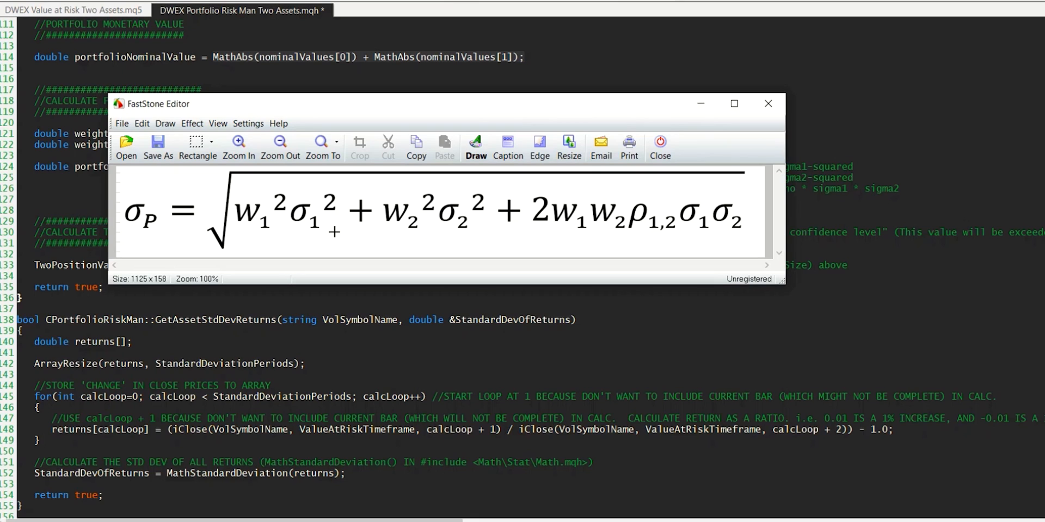
pyautogui.moveTo(336, 229)
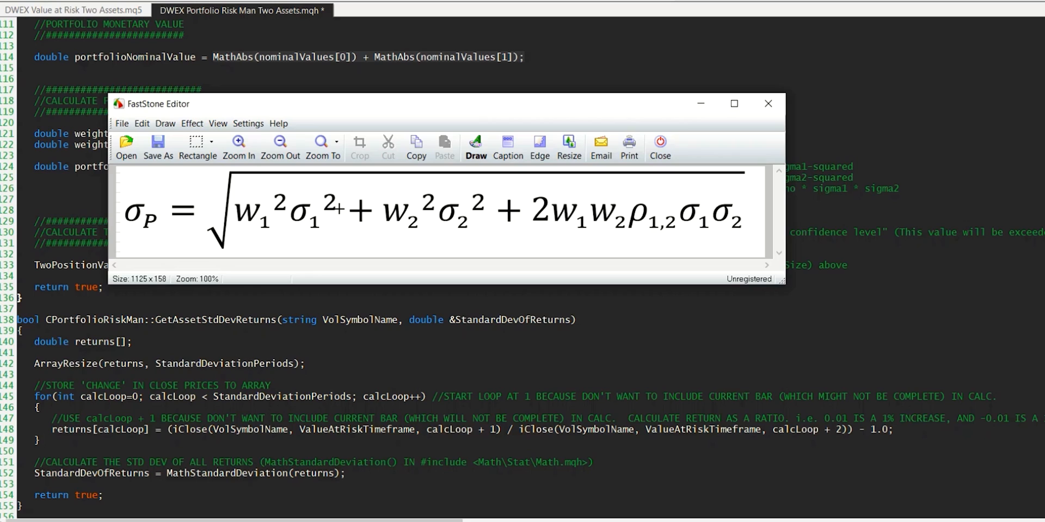
pyautogui.moveTo(337, 207)
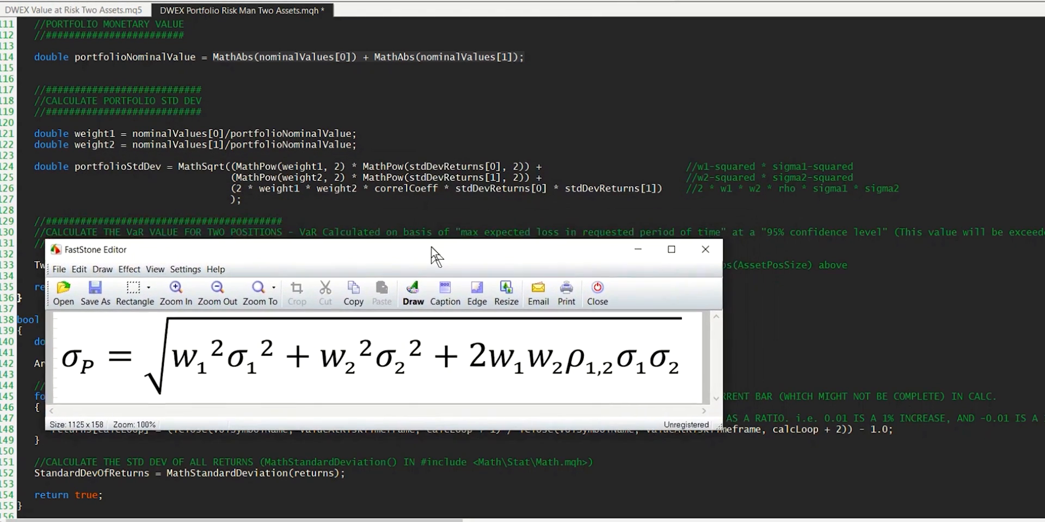
# Move the formula window below the MathSqrt portfolio standard deviation line for comparison
pyautogui.moveTo(433, 249); pyautogui.dragTo(416, 226)
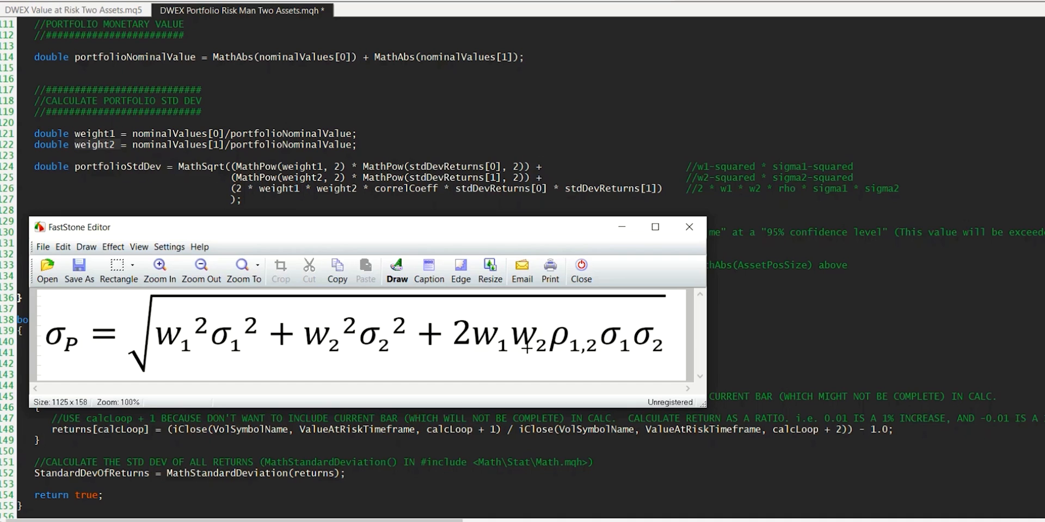
pyautogui.moveTo(524, 344)
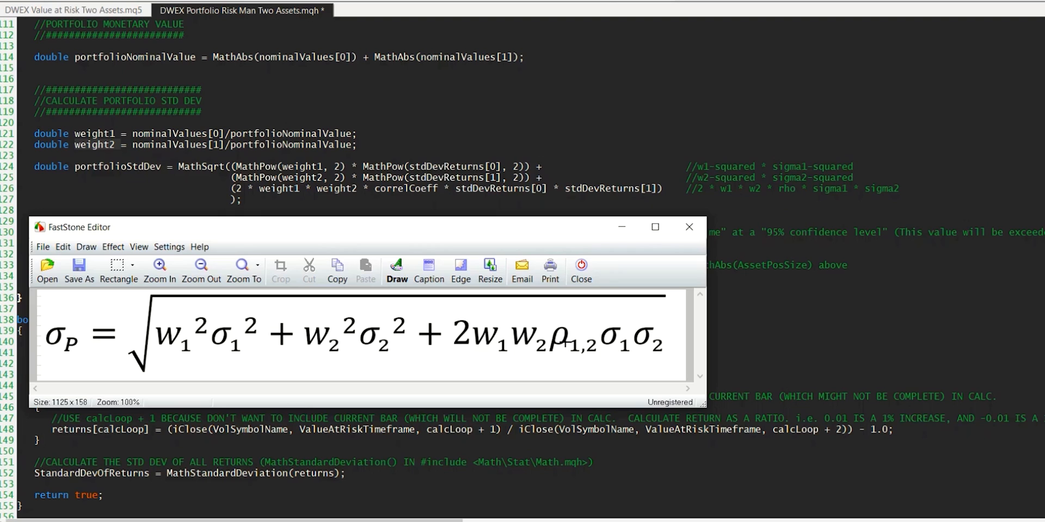
pyautogui.moveTo(560, 342)
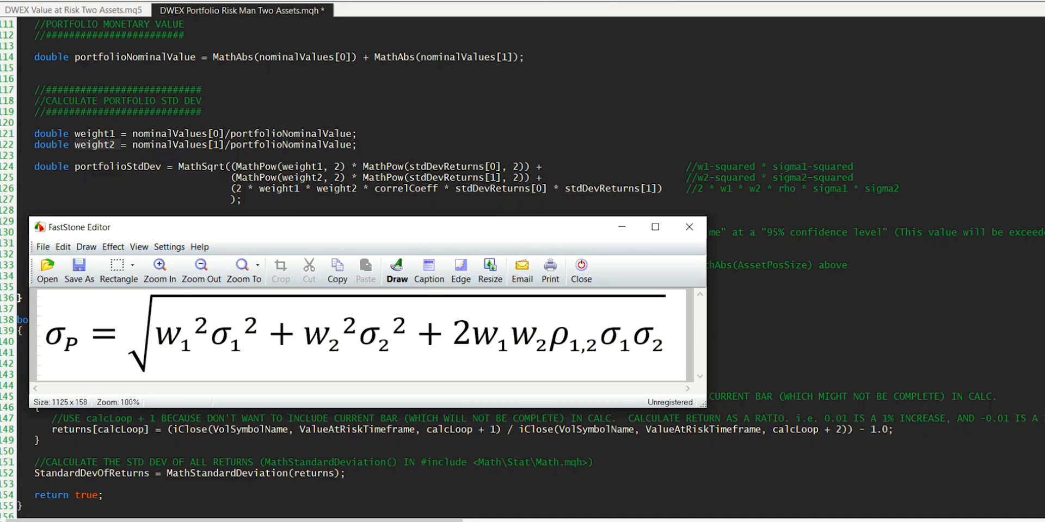
pyautogui.moveTo(391, 343)
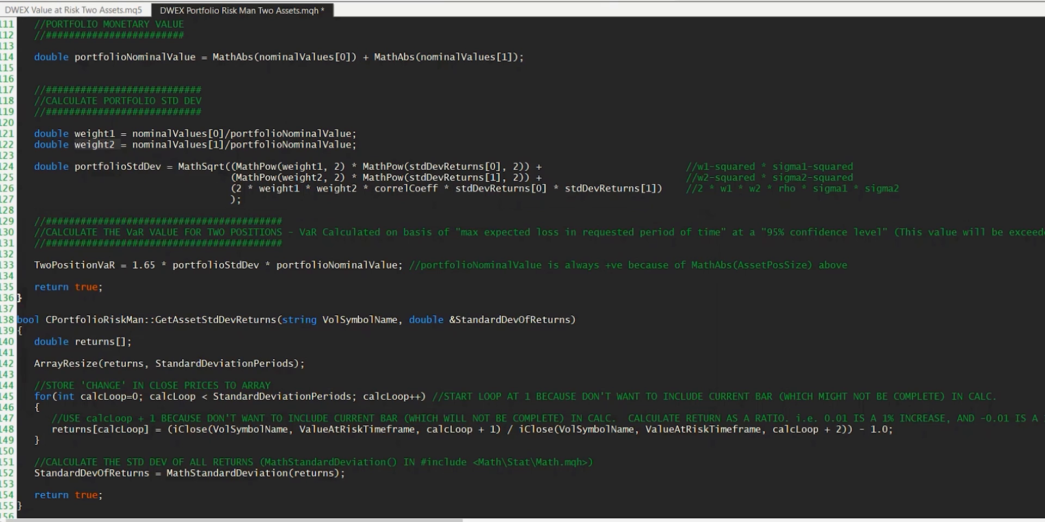
# Review the VaR line: 1.65 multiplier times portfolioStdDev times portfolioNominalValue
pyautogui.moveTo(237, 165); pyautogui.dragTo(345, 166)
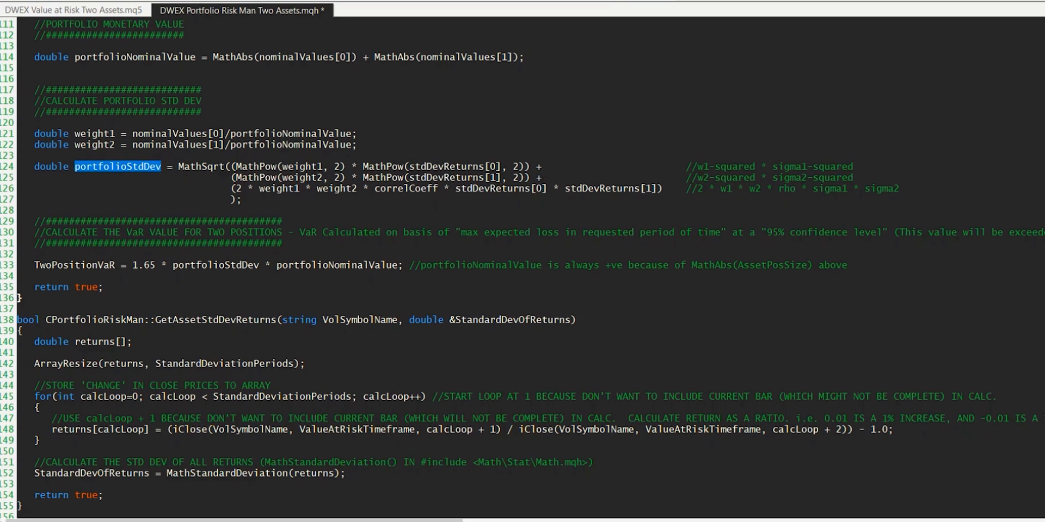
pyautogui.click(116, 165)
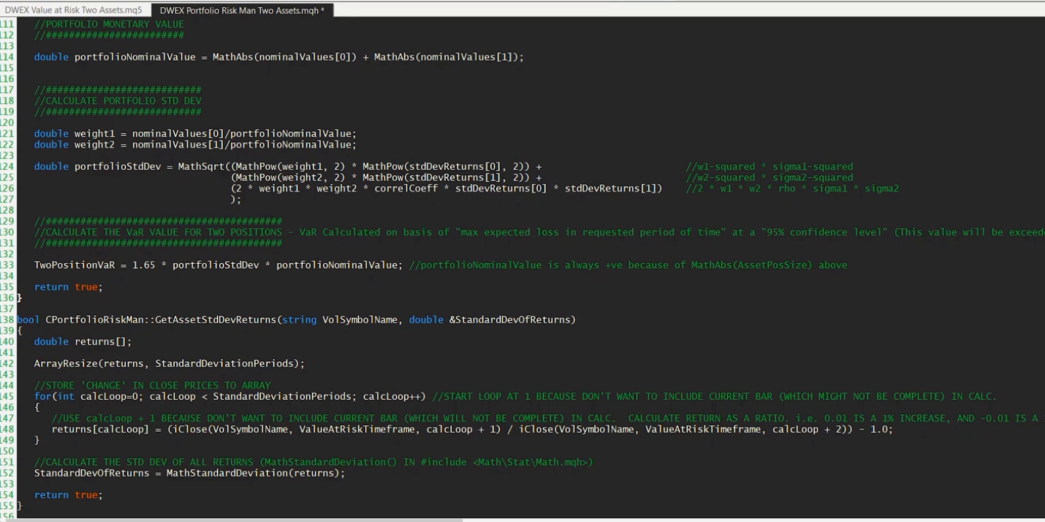
pyautogui.doubleClick(212, 265)
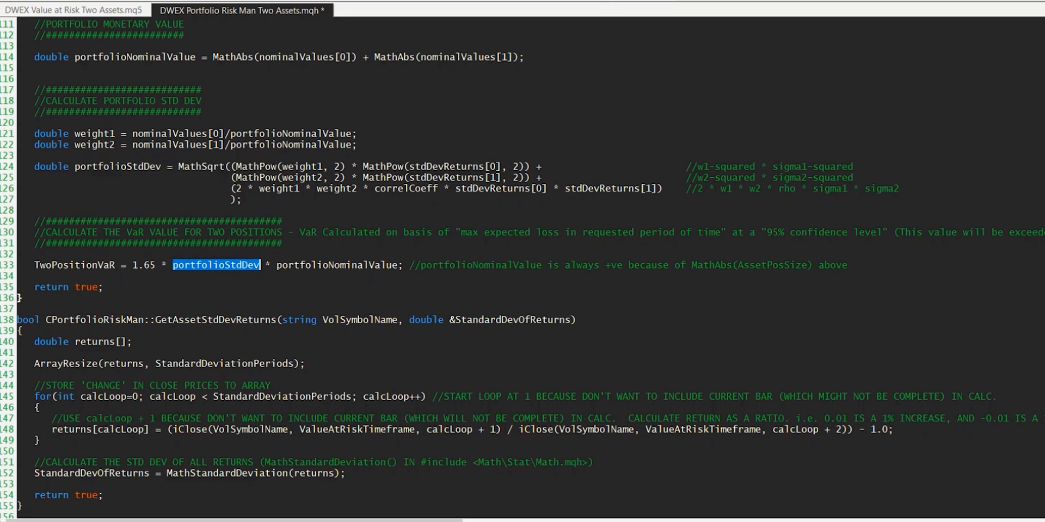
pyautogui.click(132, 265)
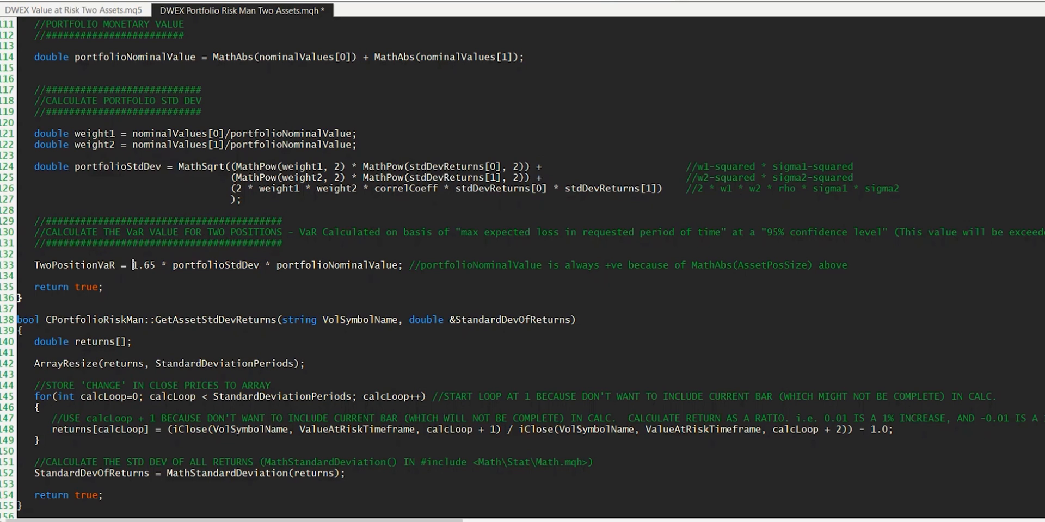
pyautogui.doubleClick(144, 265)
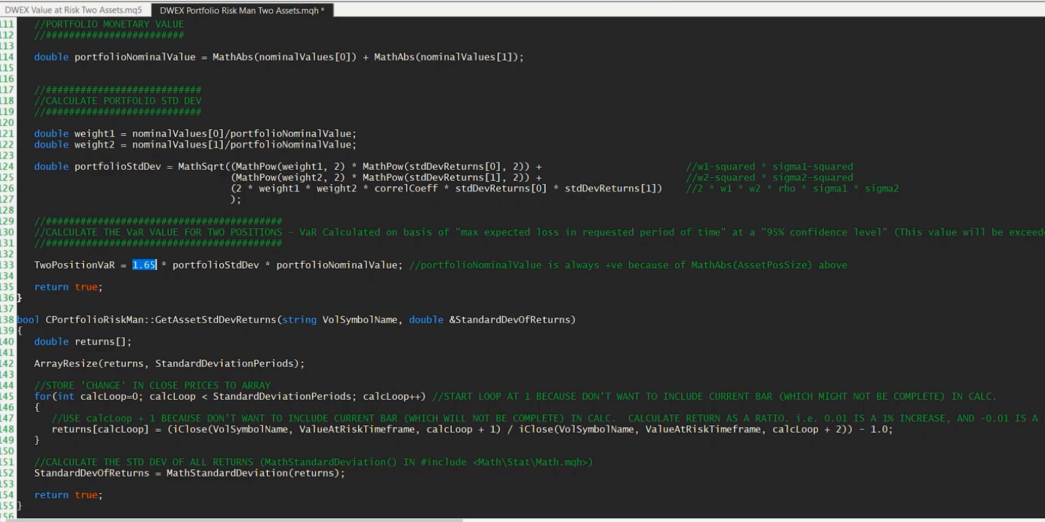
pyautogui.doubleClick(215, 264)
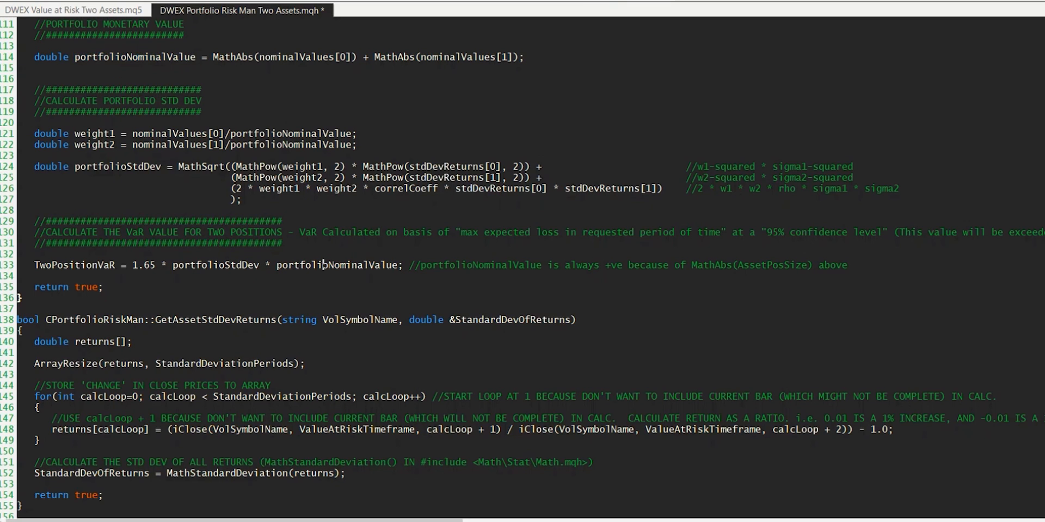
pyautogui.doubleClick(337, 266)
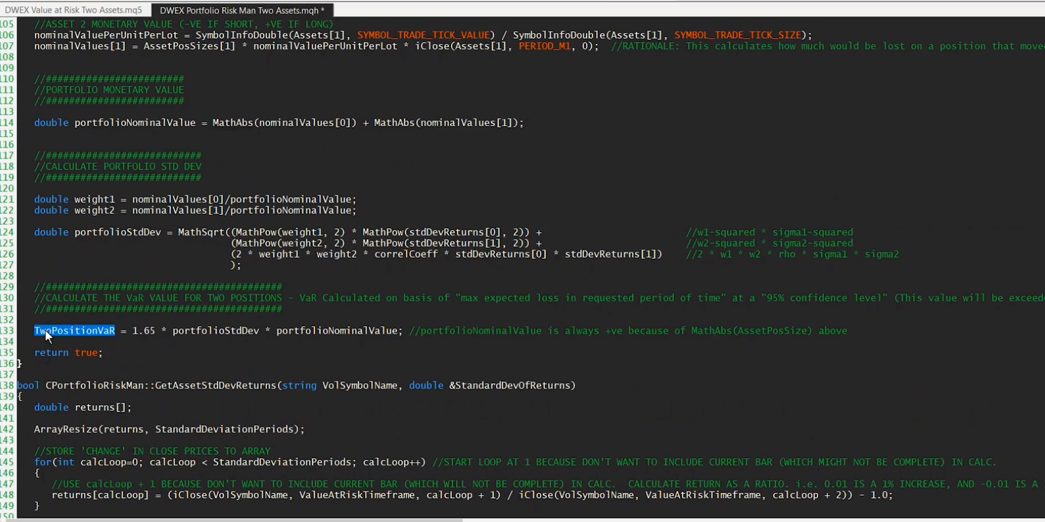
pyautogui.moveTo(88, 336)
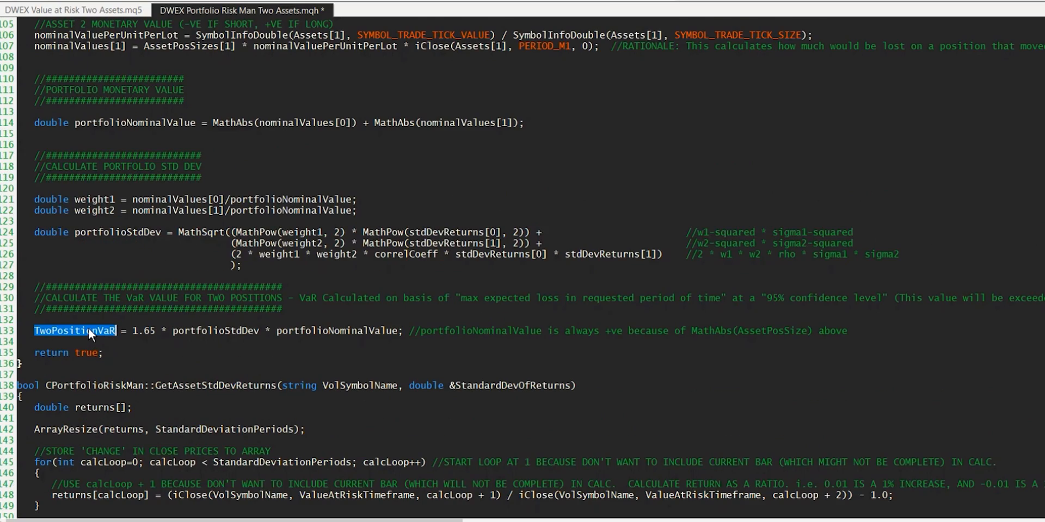
# Check the public TwoPositionVaR declaration and return to 'DWEX Value at Risk Two Assets.mq5'
pyautogui.scroll(3)
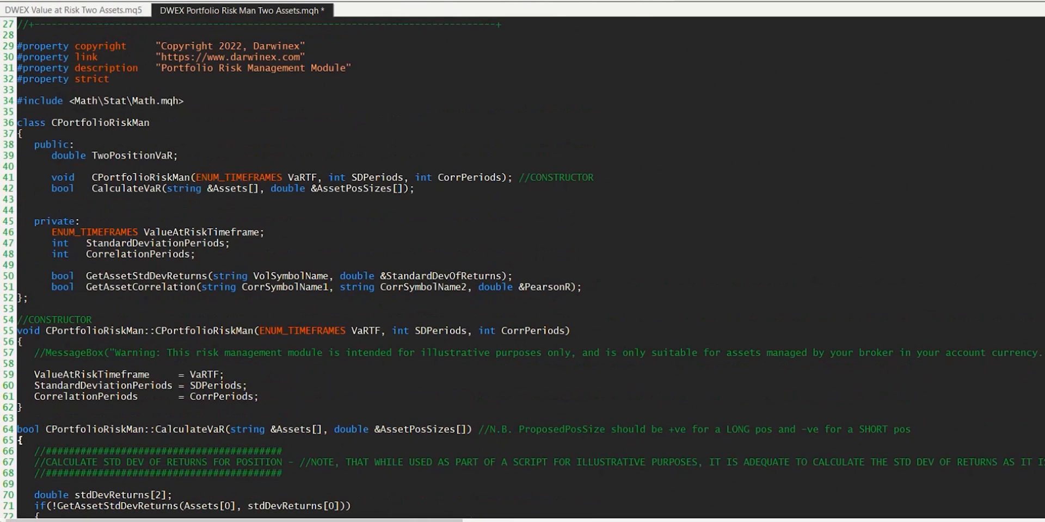
pyautogui.tripleClick(113, 156)
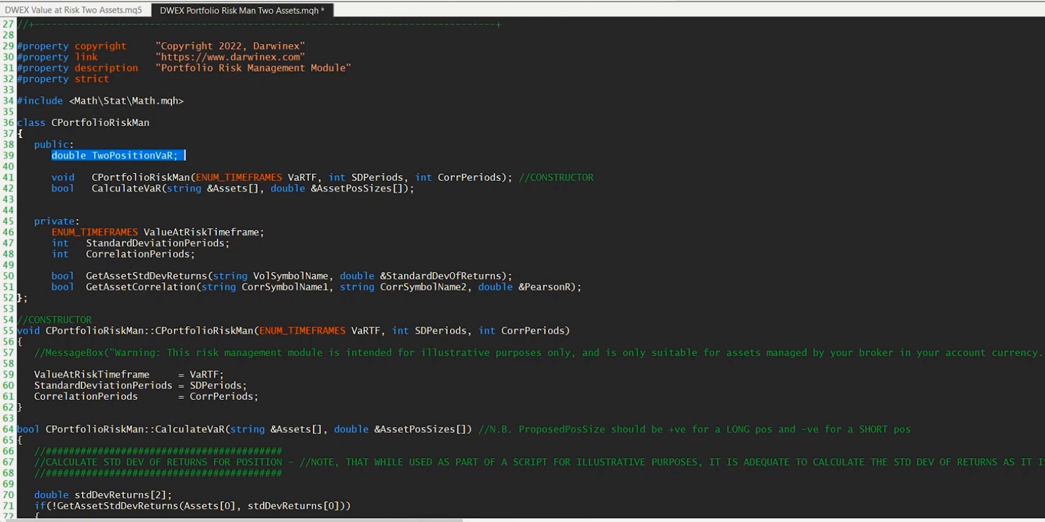
pyautogui.click(72, 10)
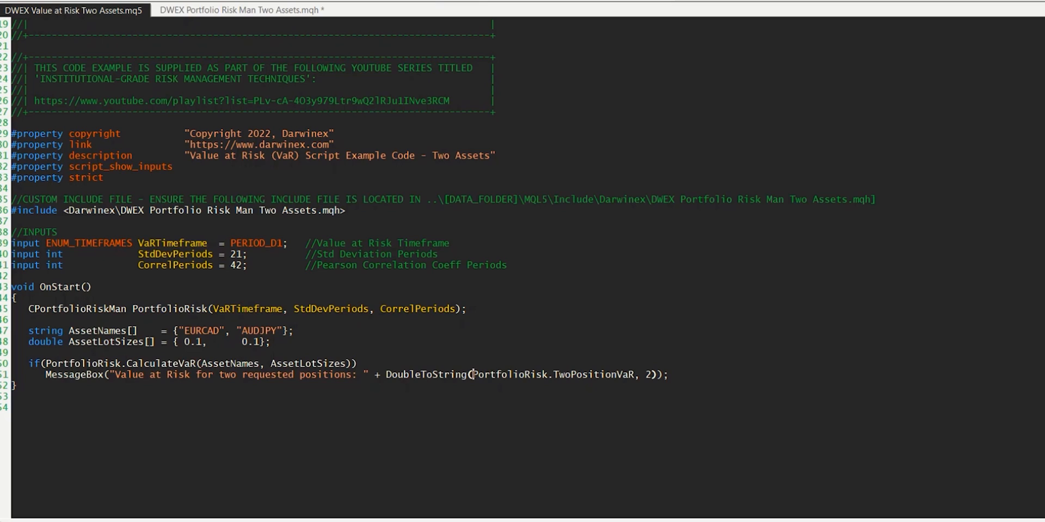
# Compile the two-asset VaR script with 0 errors and 0 warnings, then go to MetaTrader 5
pyautogui.doubleClick(509, 374)
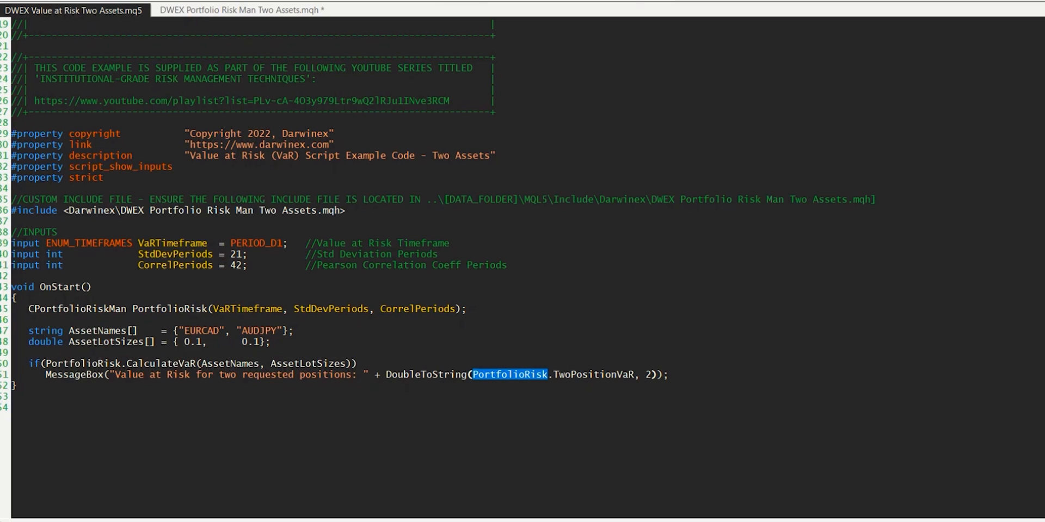
pyautogui.click(549, 374)
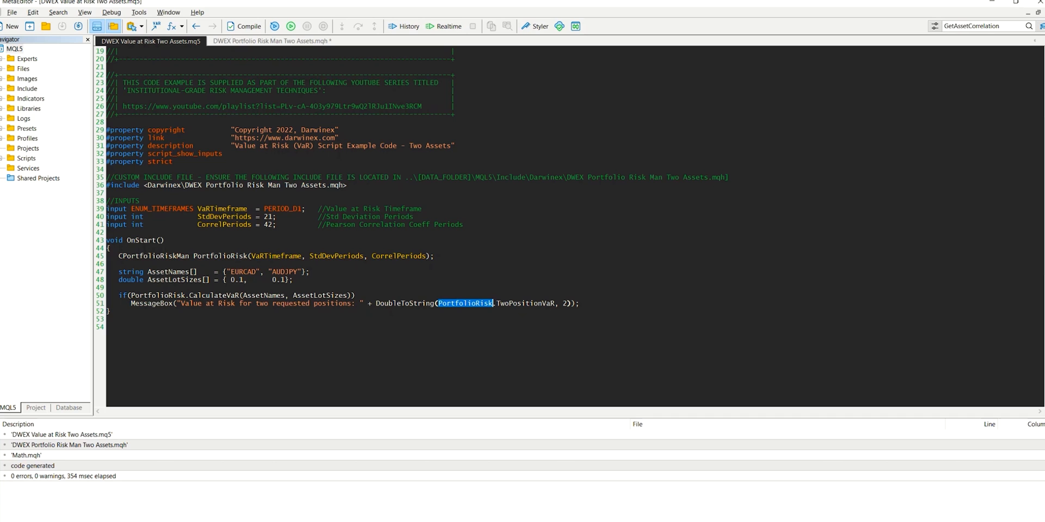
pyautogui.click(249, 26)
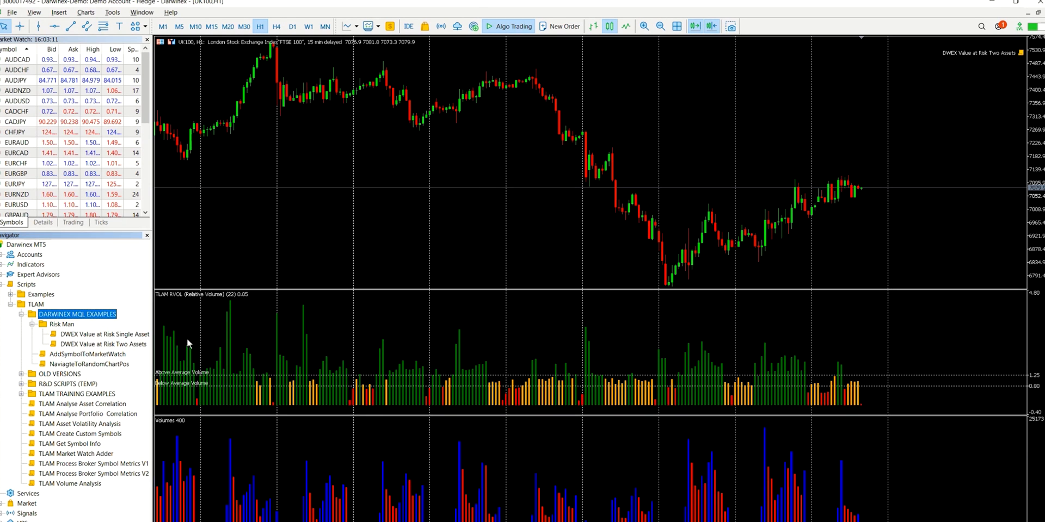
# Run the script on EURCAD and AUDJPY with inputs 1 Day, 21, 42: correlation -0.1516, VaR 71.33
pyautogui.doubleClick(98, 345)
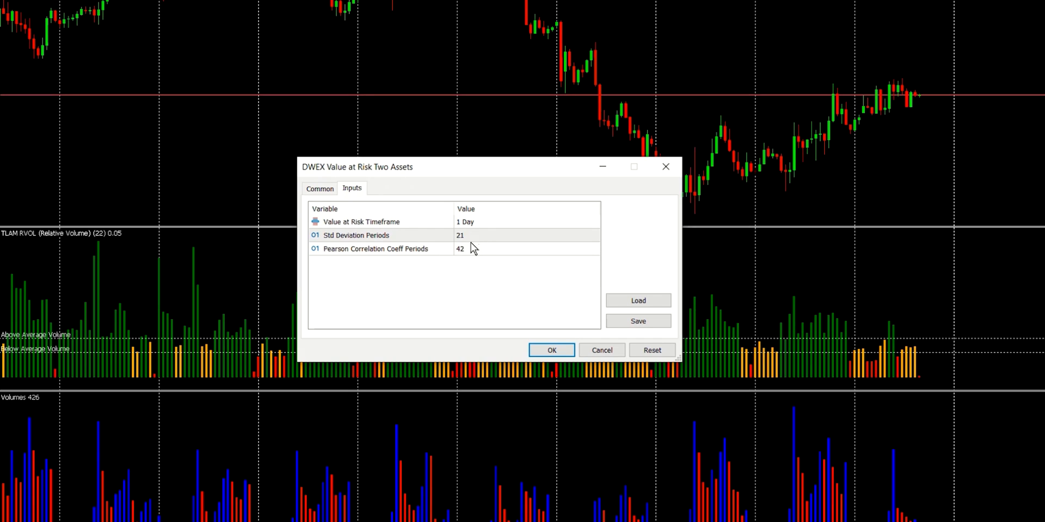
pyautogui.moveTo(447, 259)
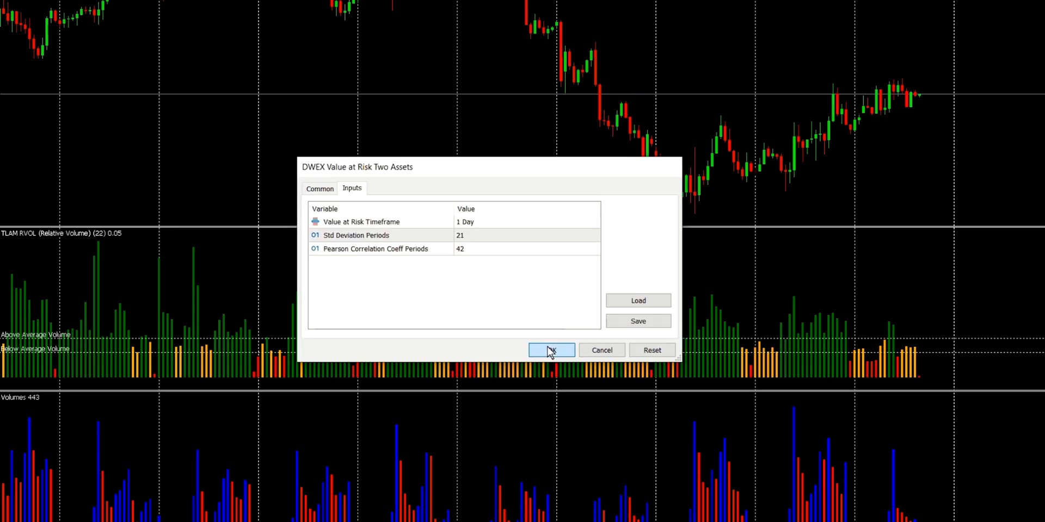
pyautogui.click(551, 349)
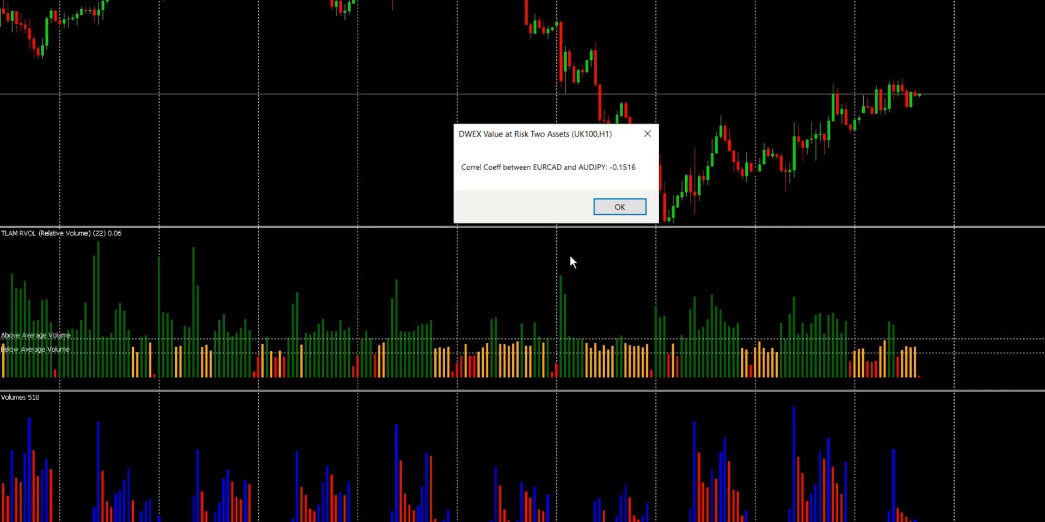
pyautogui.moveTo(529, 179)
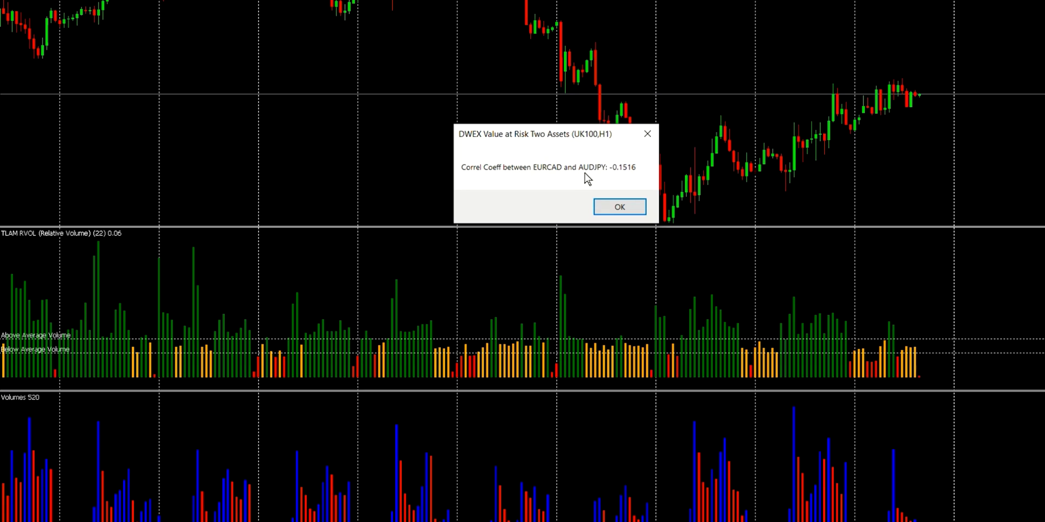
pyautogui.moveTo(618, 178)
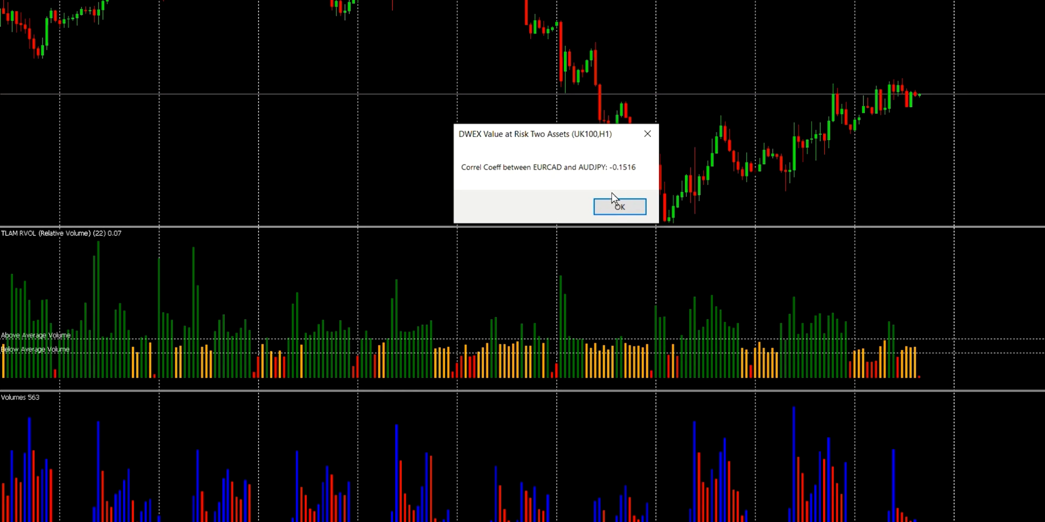
pyautogui.click(618, 206)
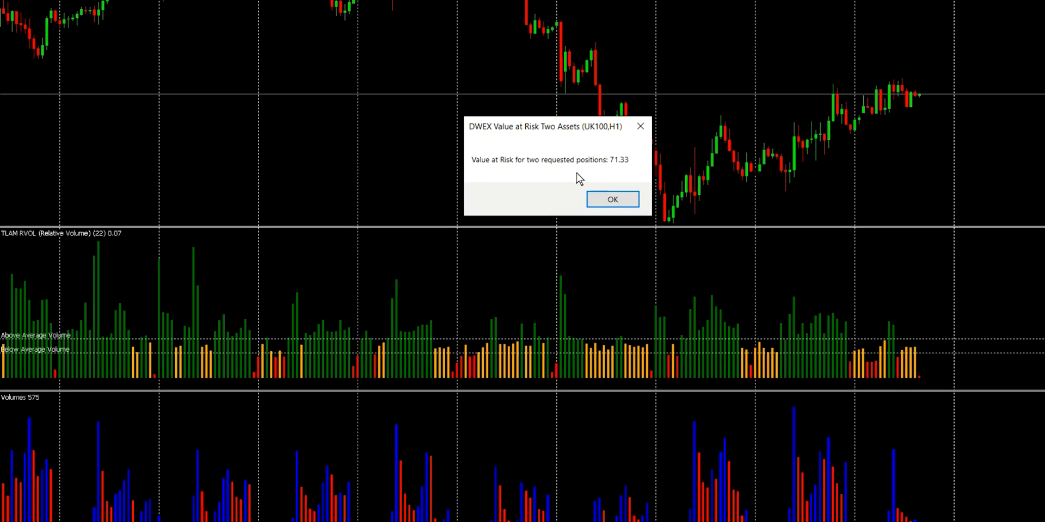
pyautogui.moveTo(614, 170)
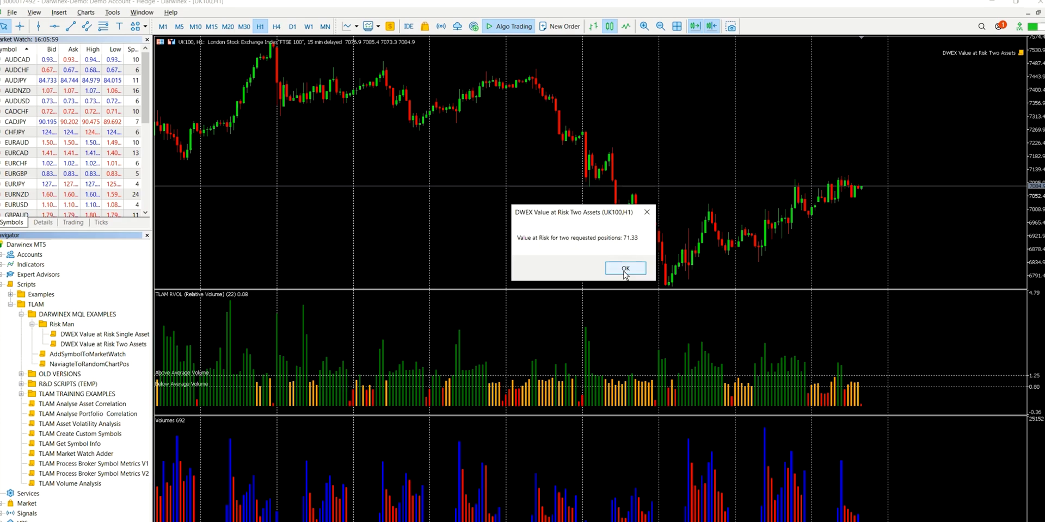
pyautogui.click(623, 268)
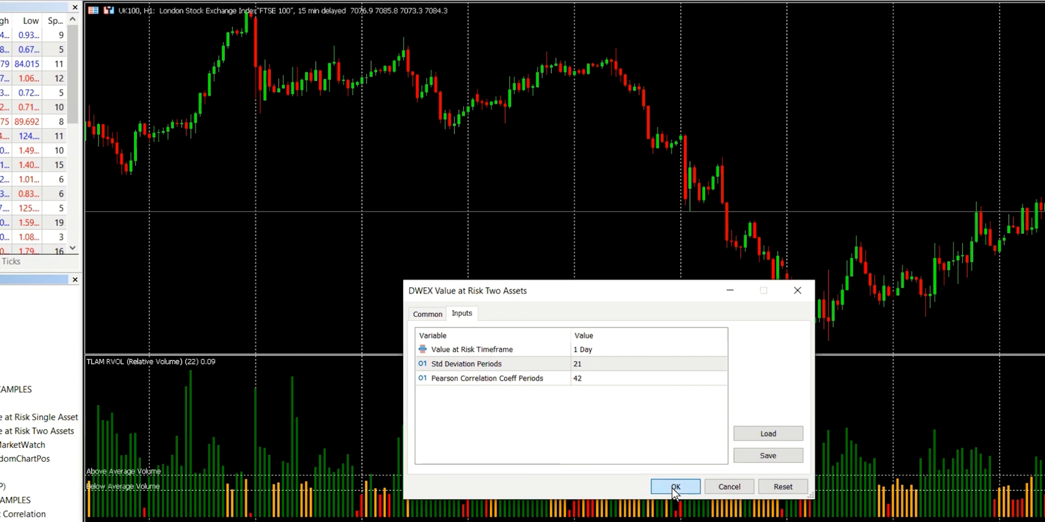
# Rerun with the second position short: correlation -0.1516 again, Value at Risk 82.80
pyautogui.click(674, 486)
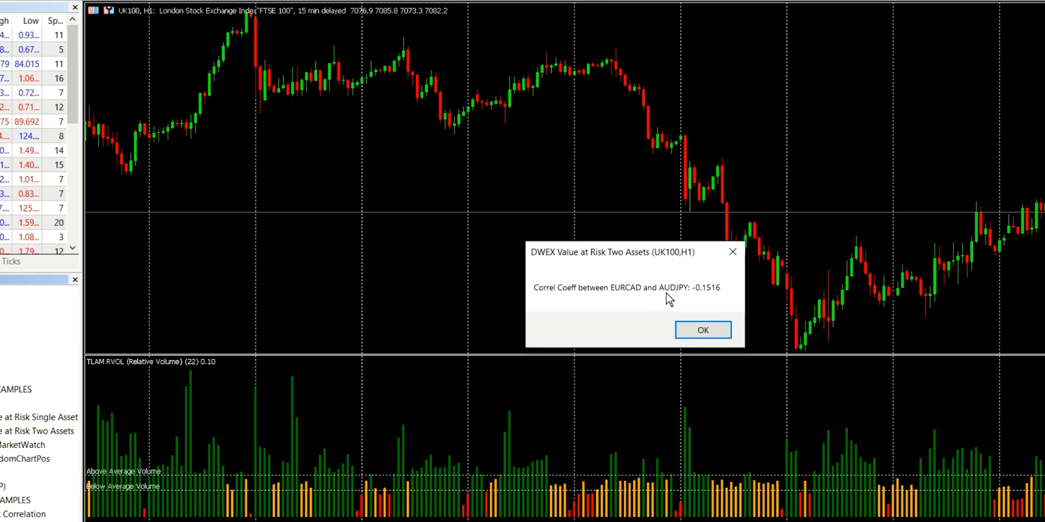
pyautogui.click(702, 329)
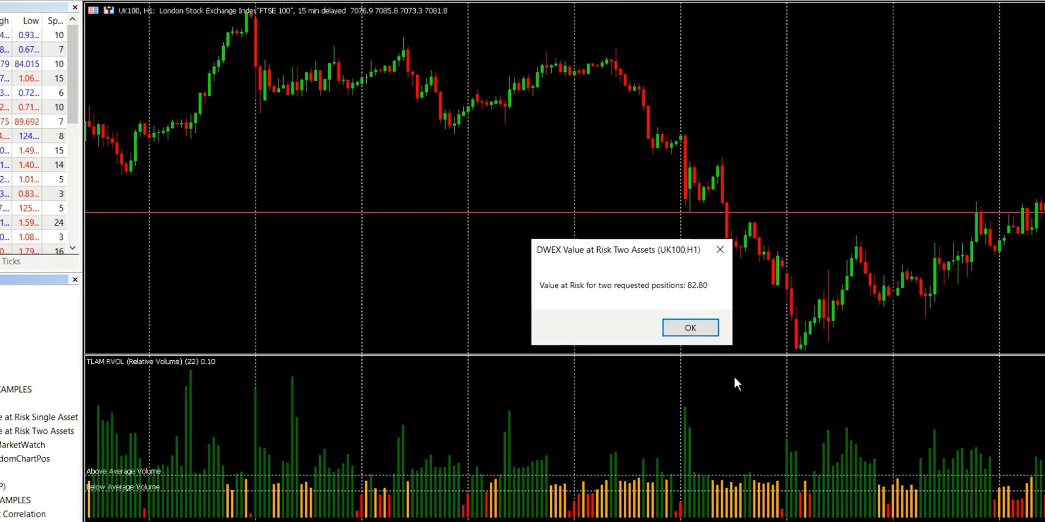
pyautogui.moveTo(693, 300)
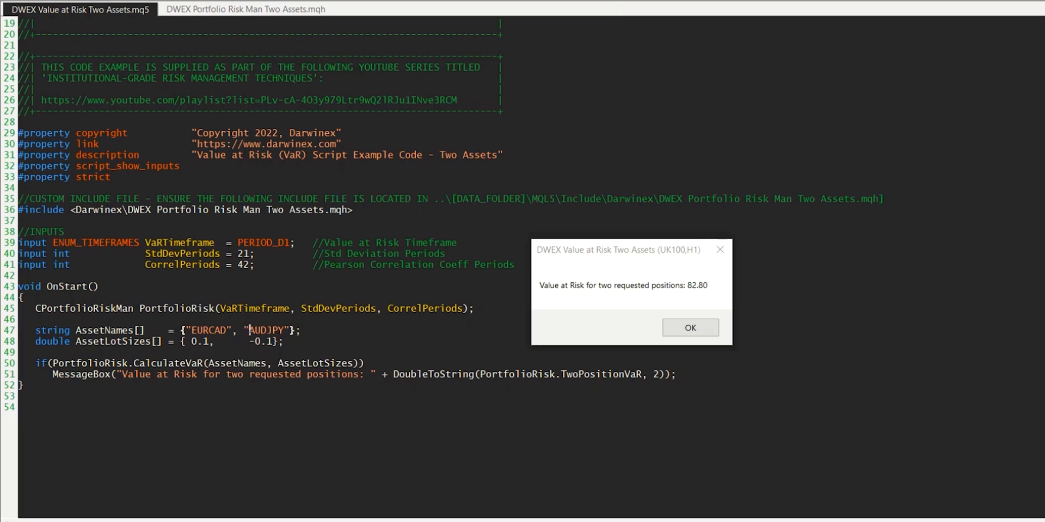
# Replace AUDJPY with EURUSD in the AssetNames array and close the 82.80 result box
pyautogui.doubleClick(265, 330)
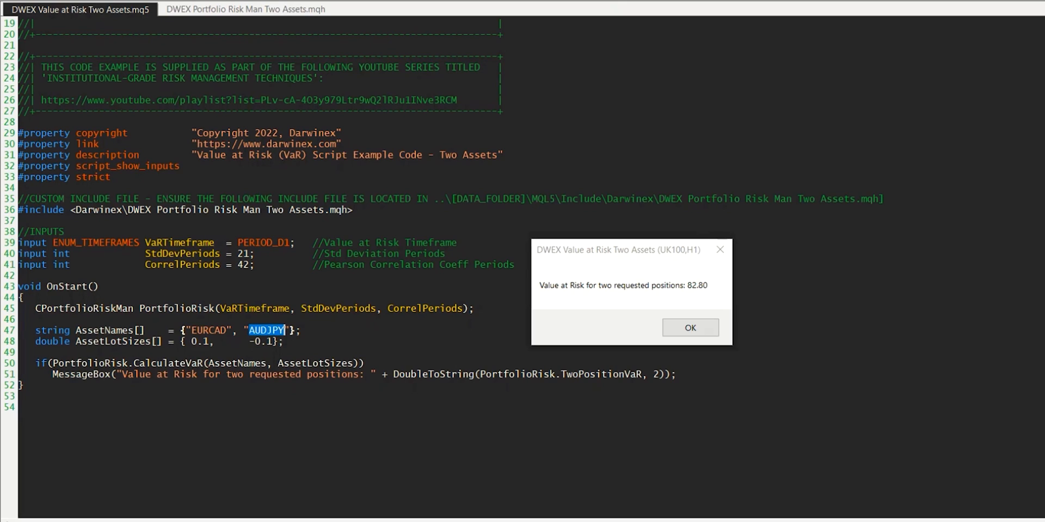
pyautogui.write('EURUS')
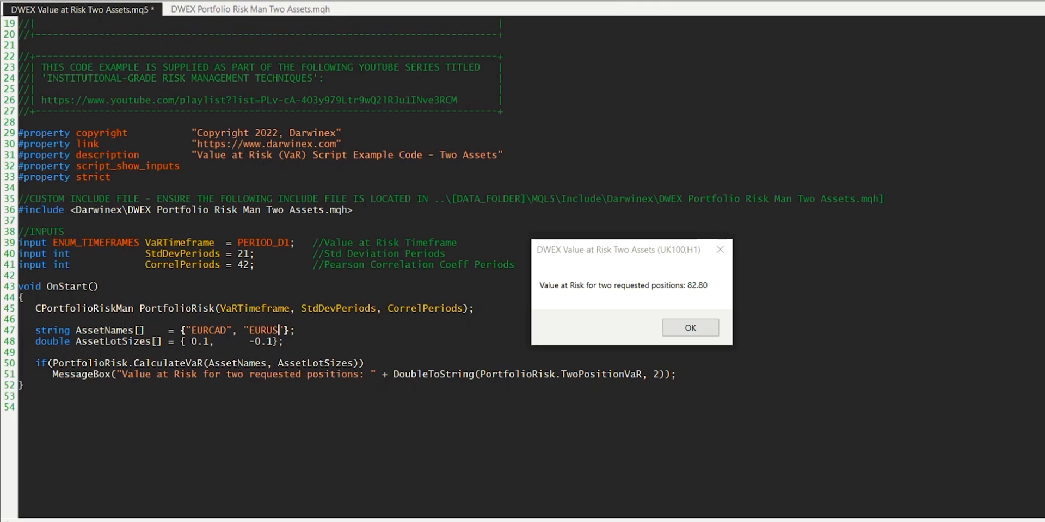
pyautogui.write('D')
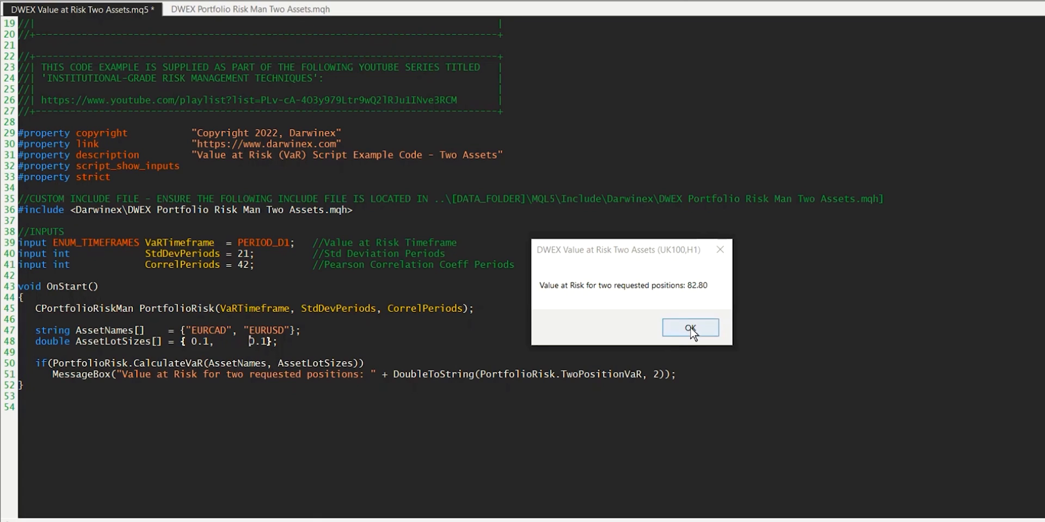
pyautogui.click(690, 328)
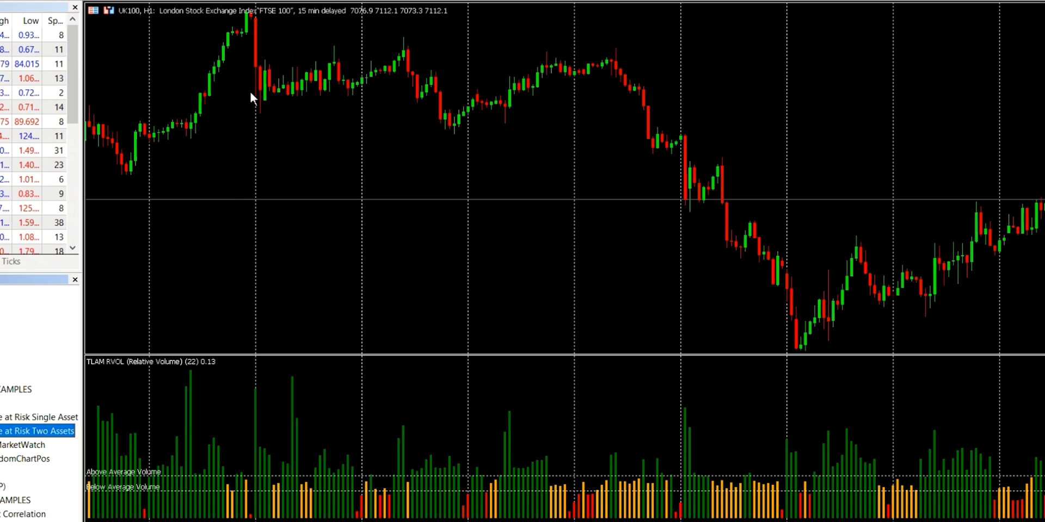
# Run the script for EURCAD and EURUSD, reporting a correlation coefficient of 0.5996
pyautogui.doubleClick(37, 431)
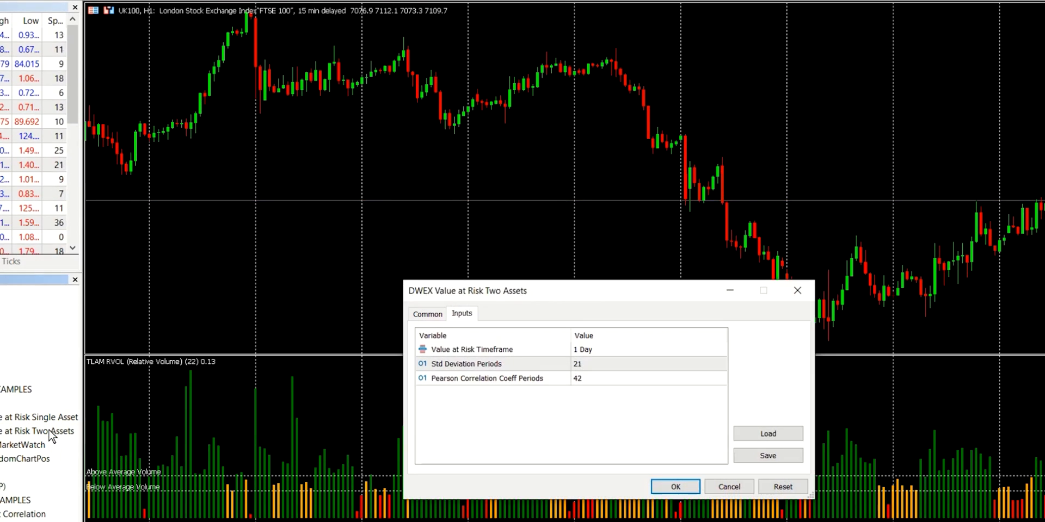
pyautogui.click(675, 486)
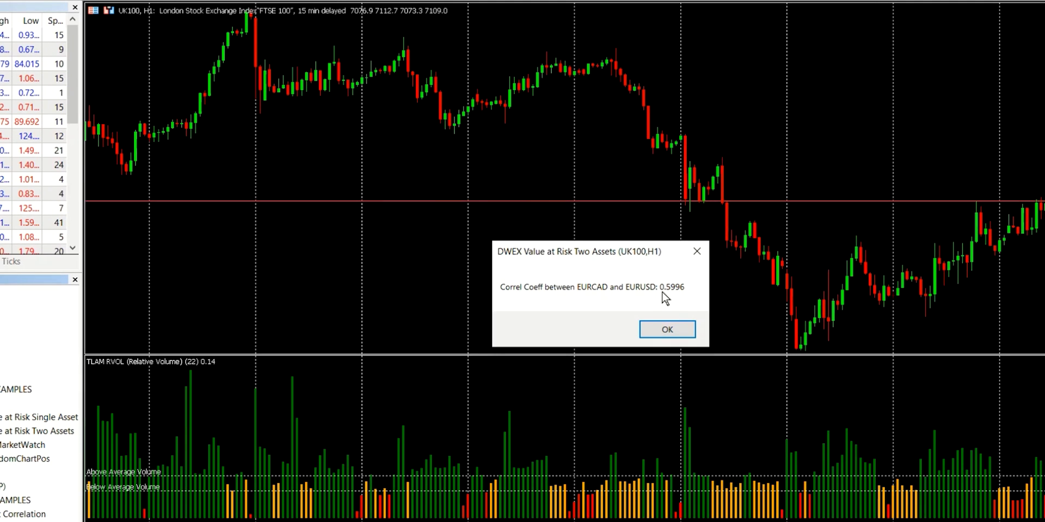
pyautogui.moveTo(627, 302)
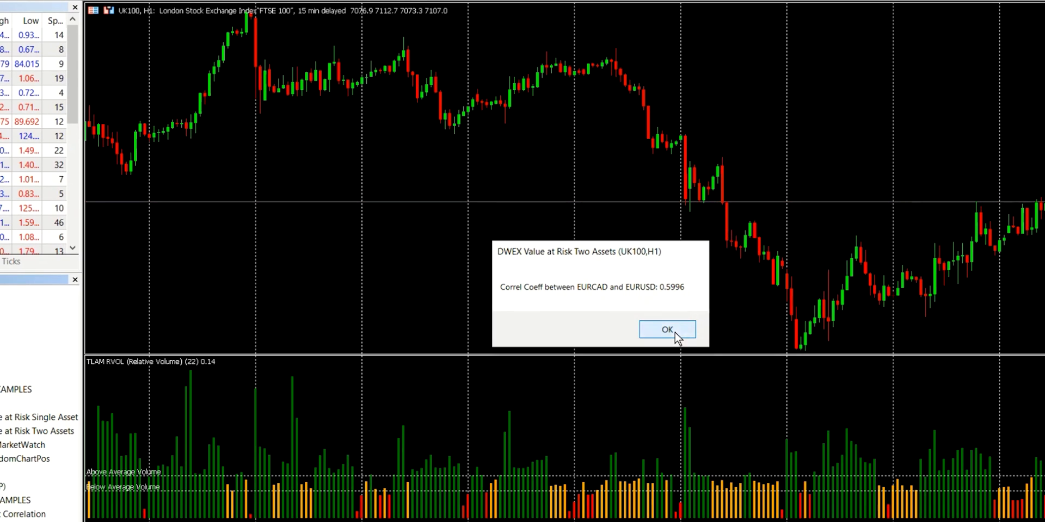
pyautogui.click(666, 328)
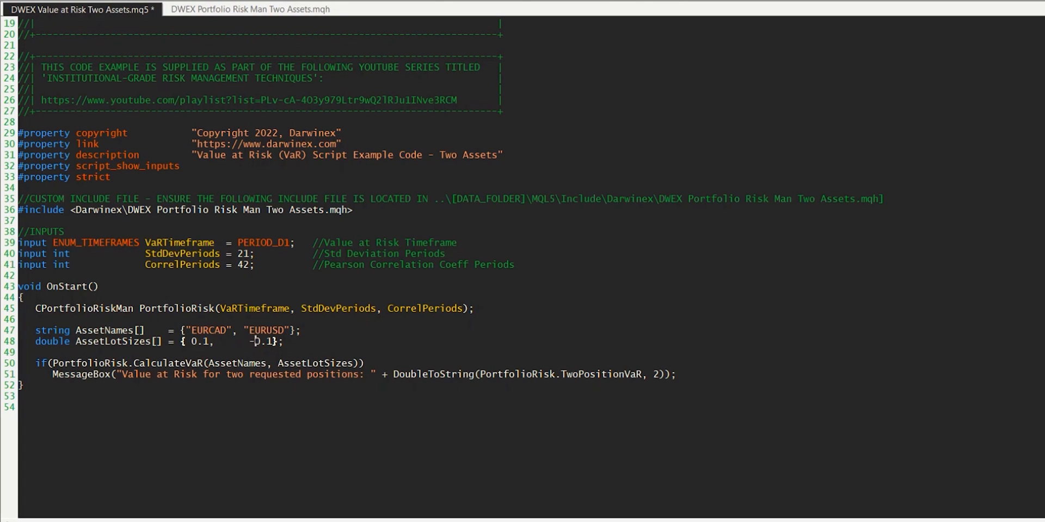
pyautogui.moveTo(251, 9)
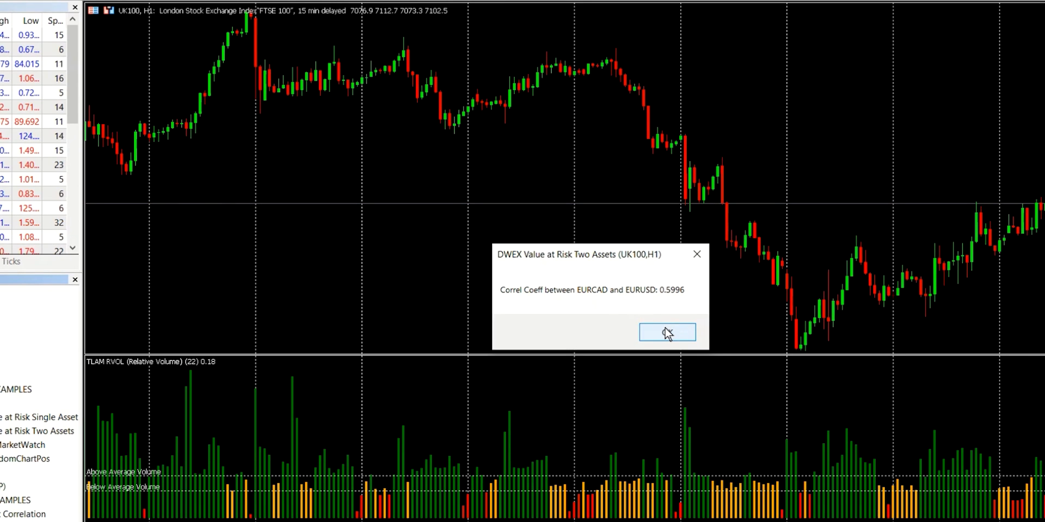
# Dismiss the correlation box to reveal the EURCAD/EURUSD Value at Risk of 57.82
pyautogui.click(666, 333)
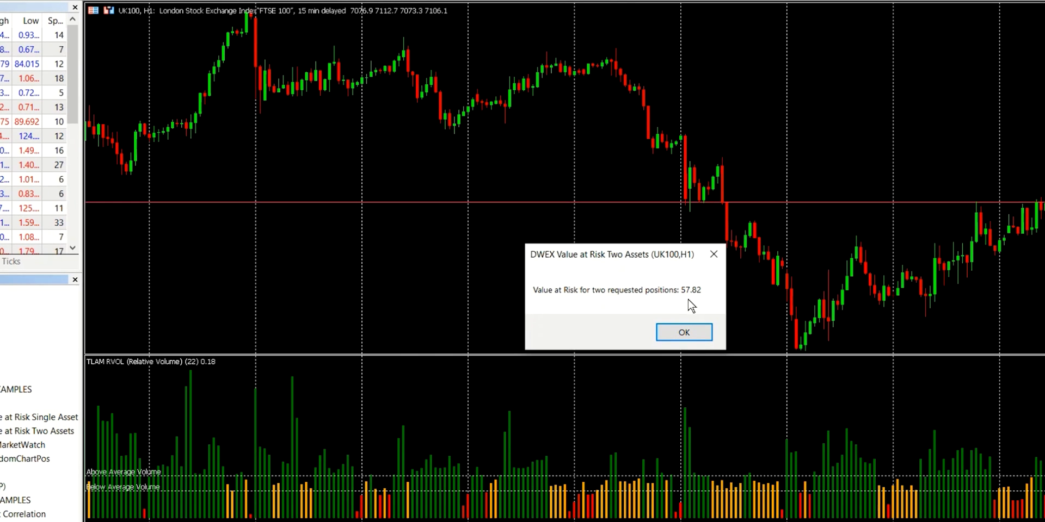